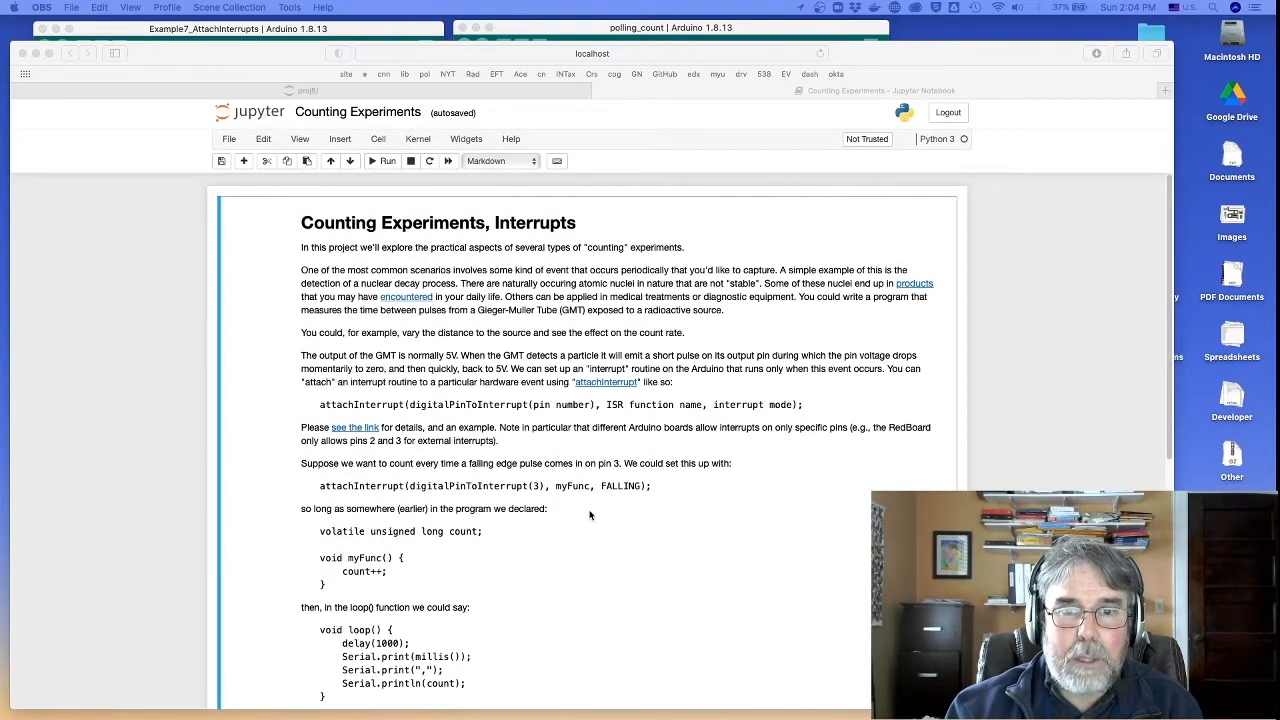
# Step: Compile the polling_count sketch, reporting 11,520 bytes of program storage
pyautogui.scroll(-3)
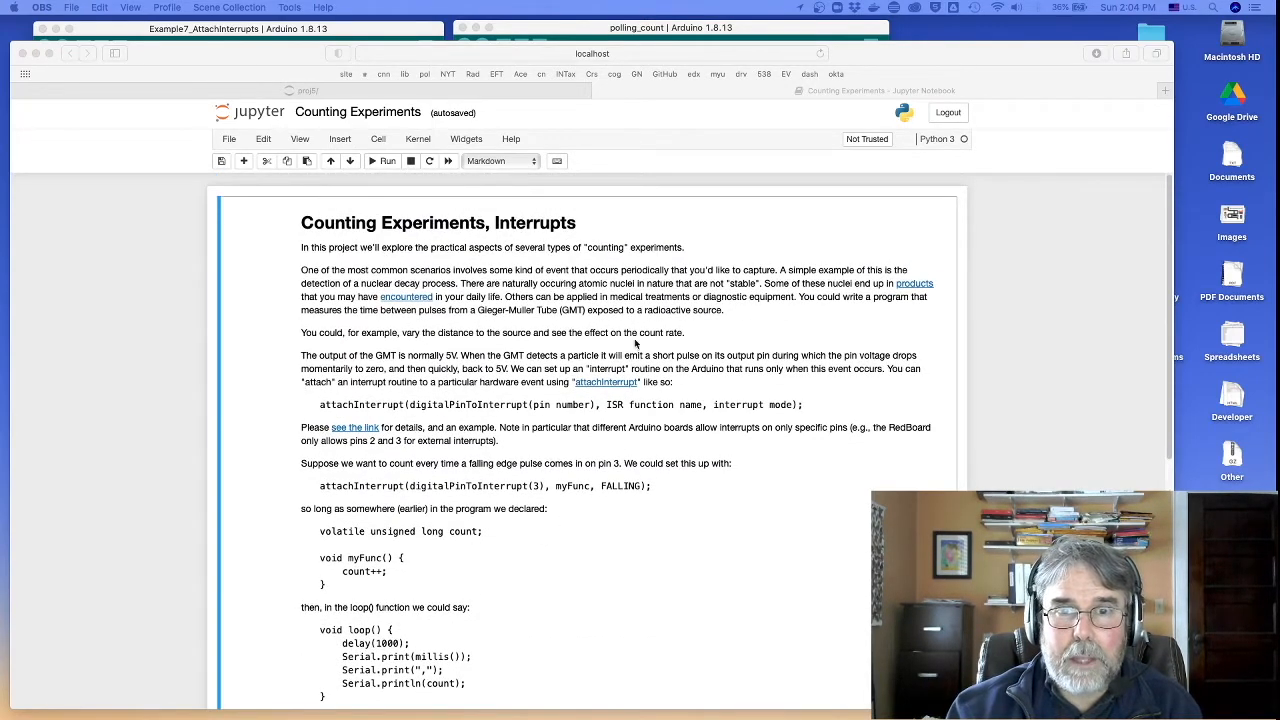
pyautogui.moveTo(700, 332)
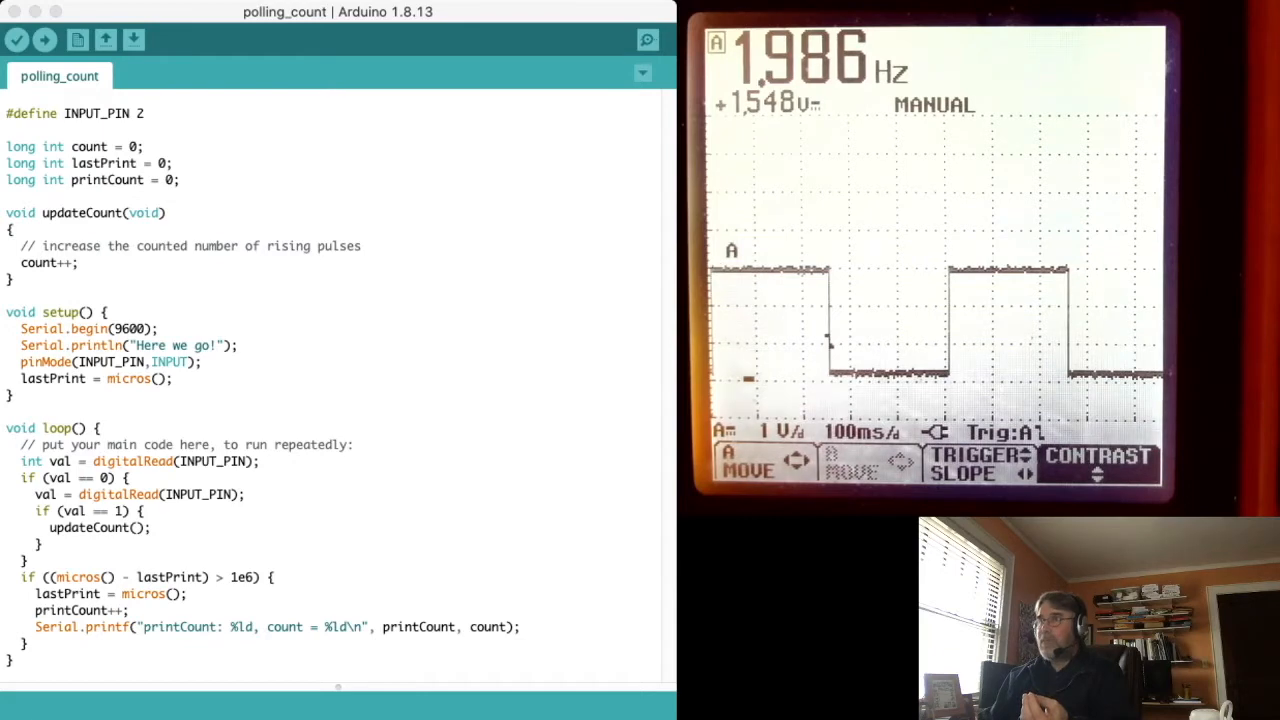
pyautogui.click(648, 40)
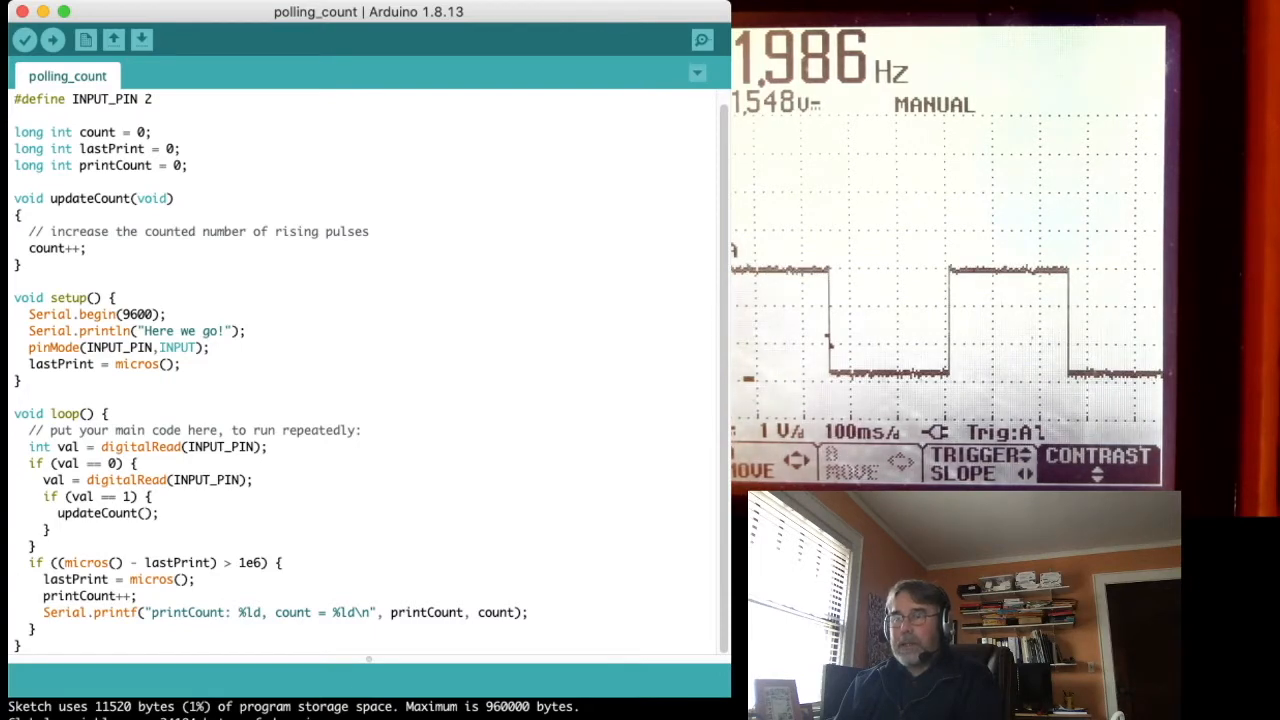
pyautogui.moveTo(30, 464); pyautogui.dragTo(48, 546)
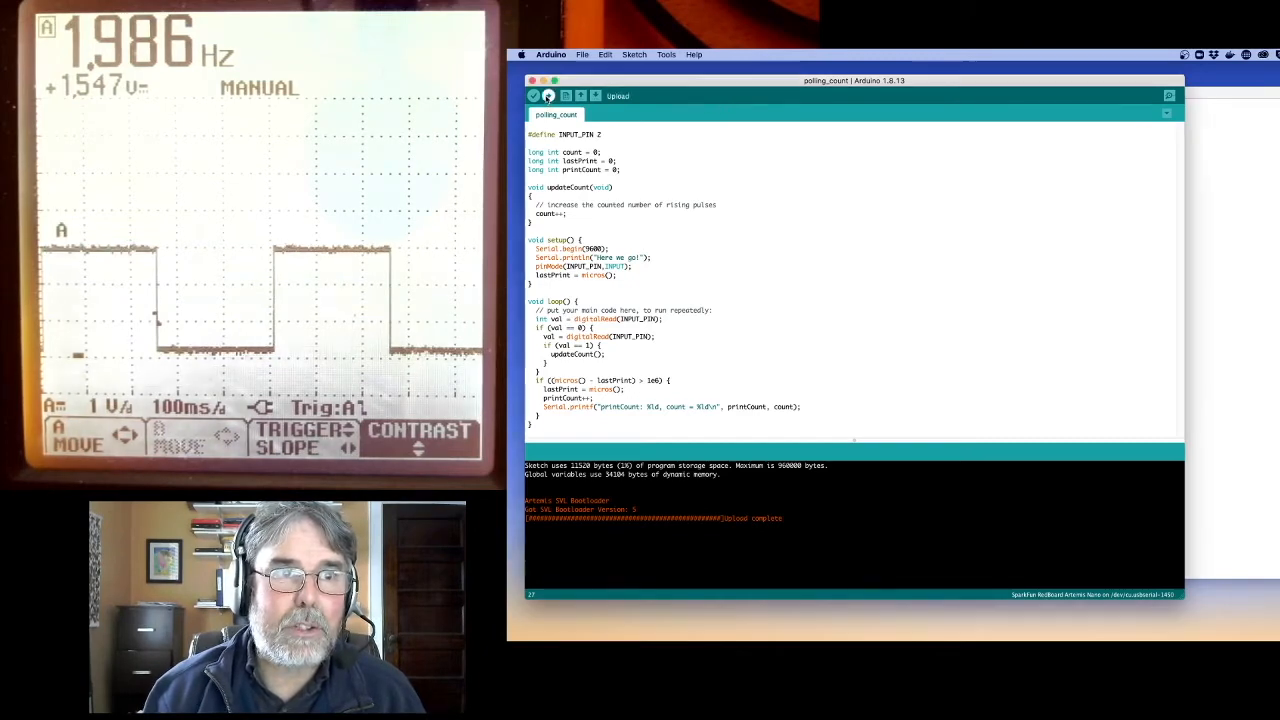
# Step: Upload polling_count to the board and read 'Here we go!' with rising counts in the Serial Monitor
pyautogui.click(548, 96)
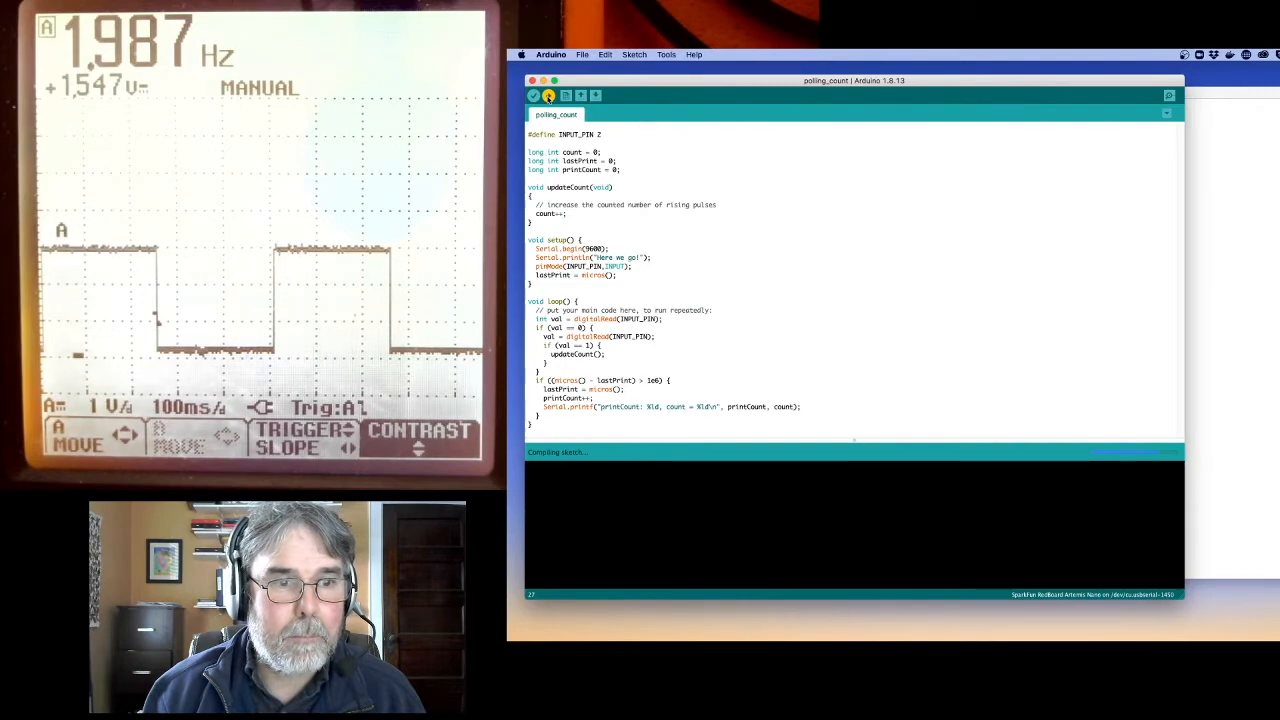
pyautogui.click(548, 96)
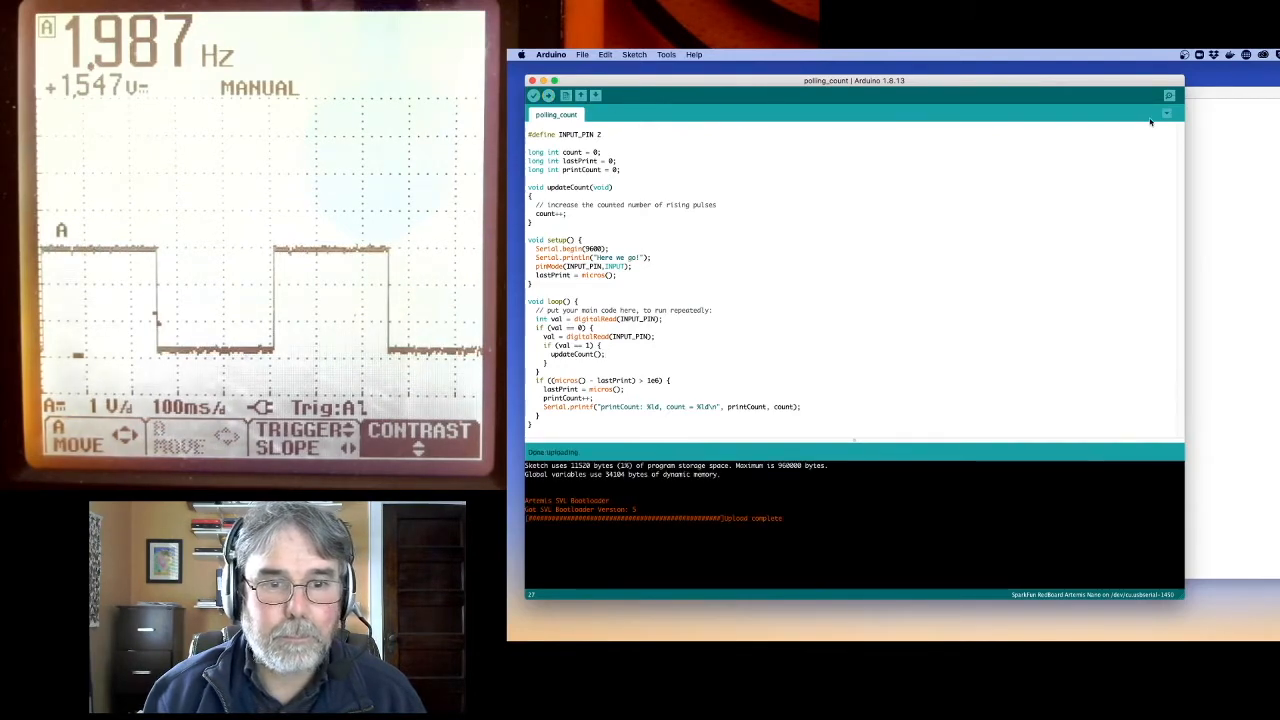
pyautogui.click(1168, 96)
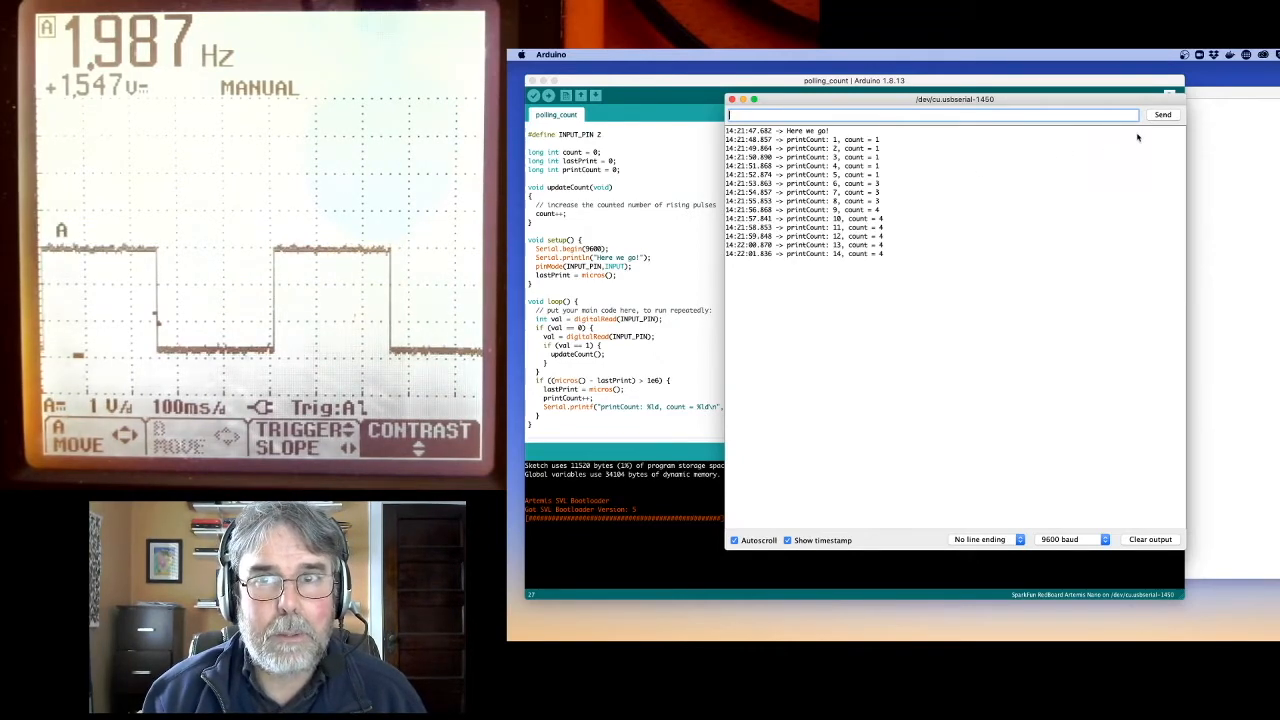
pyautogui.click(732, 100)
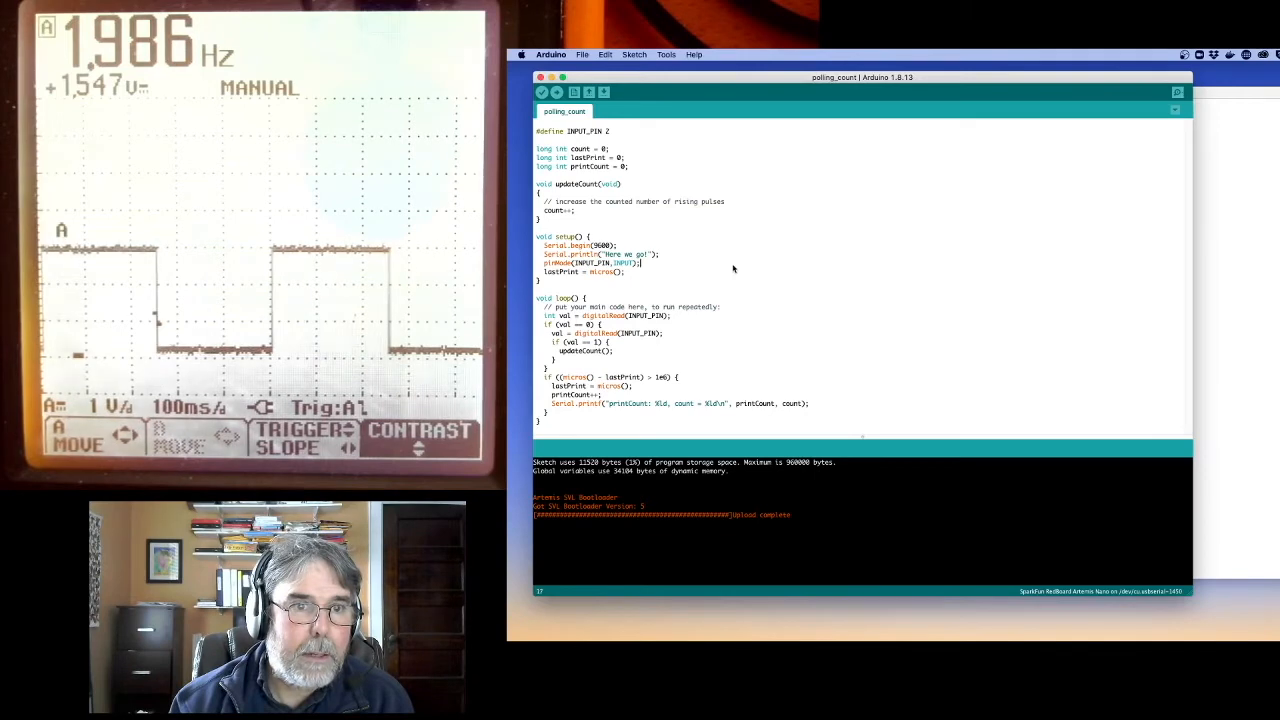
# Step: Add attachInterrupt(digitalPinToInterrupt(INPUT_PIN), updateCount, RISING); in setup and select digitalPinToInterrupt
pyautogui.write('attachInterrupt(digitalPinToInterrupt(INPUT_PIN), updateCount, RISING);')
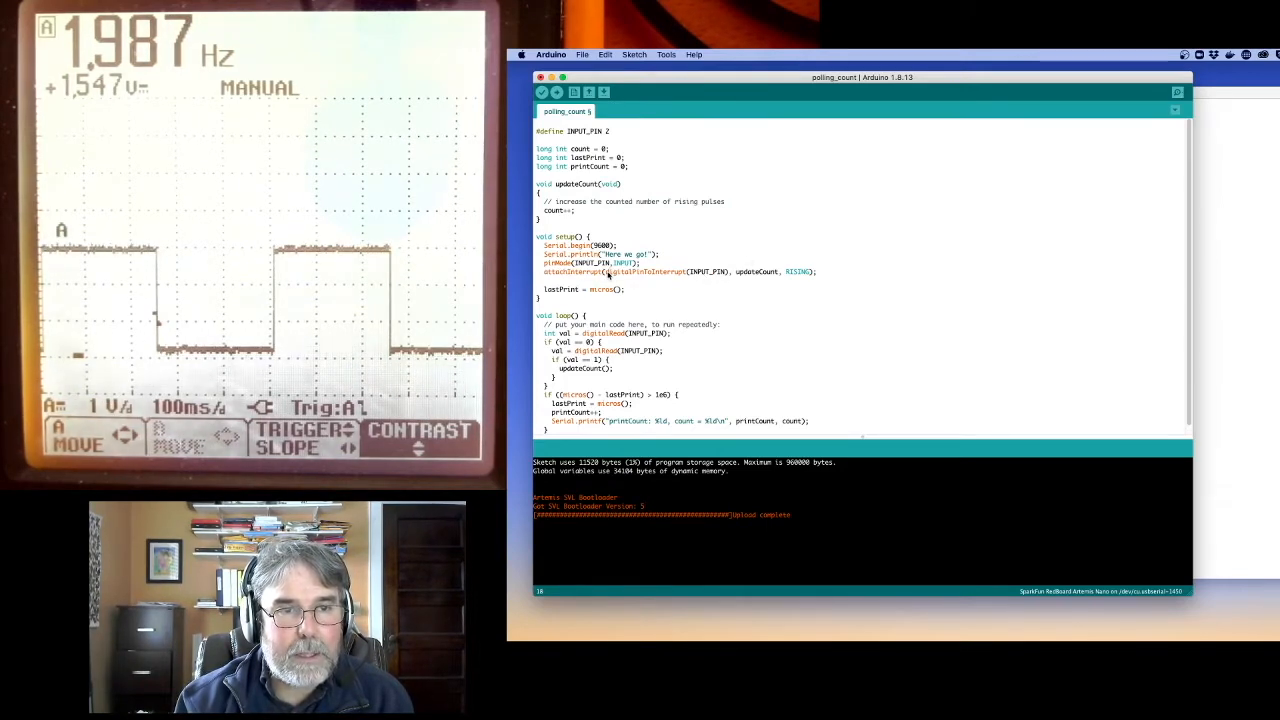
pyautogui.doubleClick(624, 272)
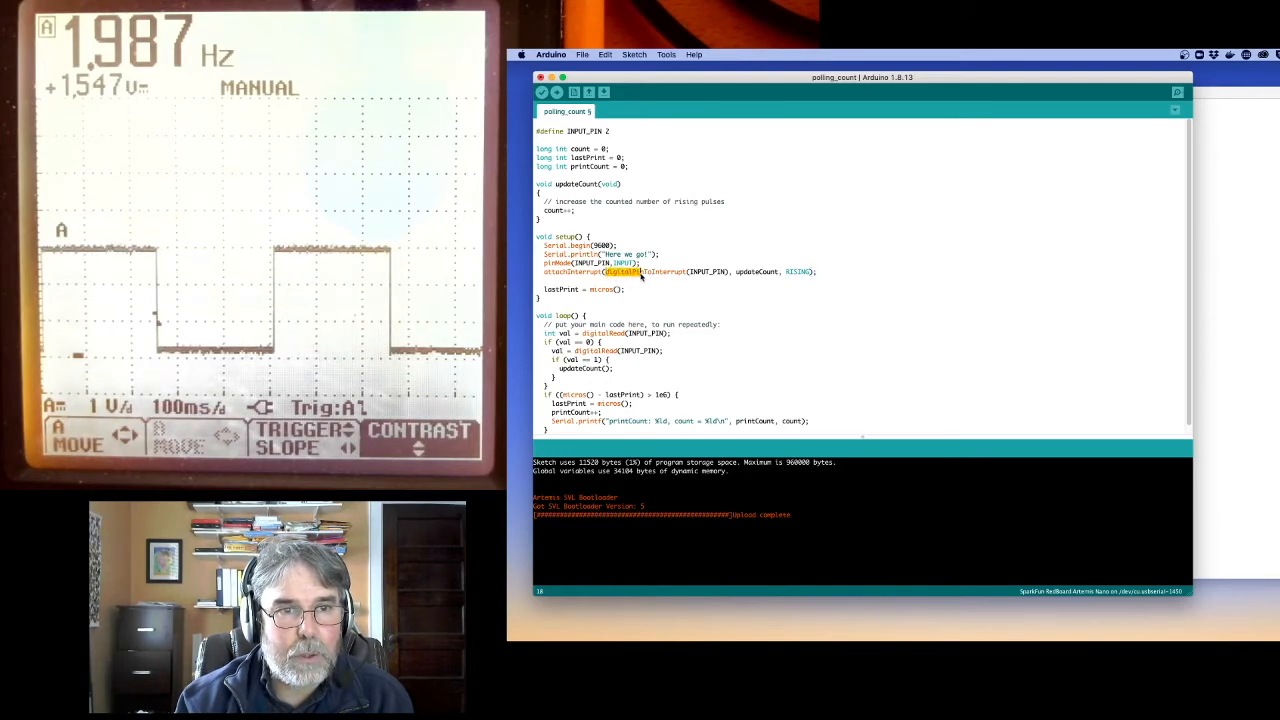
pyautogui.doubleClick(644, 272)
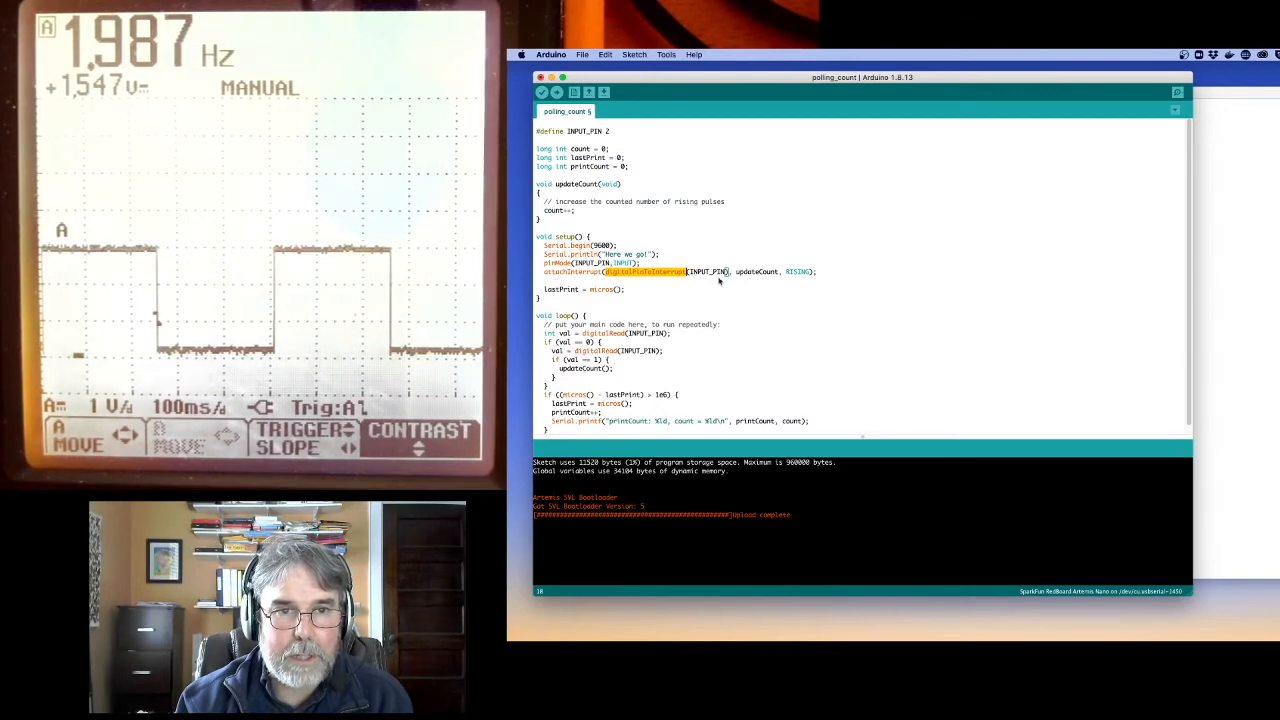
pyautogui.doubleClick(756, 272)
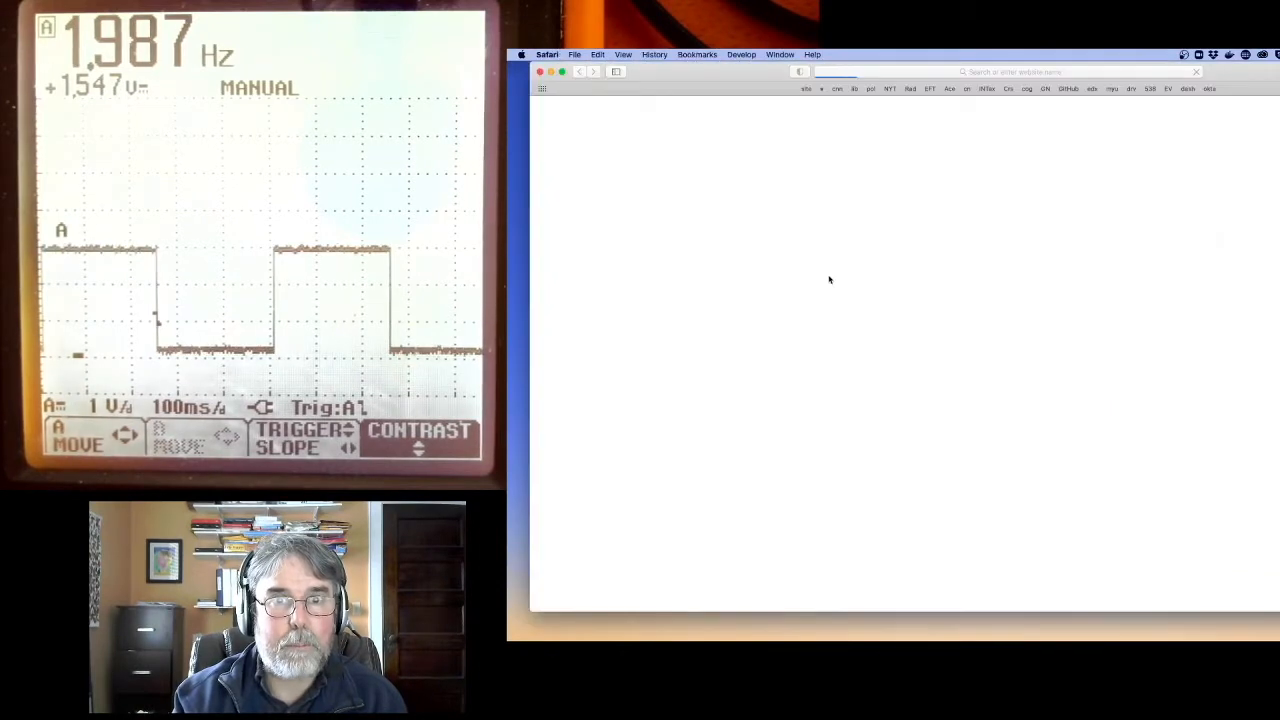
# Step: Search Google in Safari for 'arduino attachInterrupt'
pyautogui.click(1000, 72)
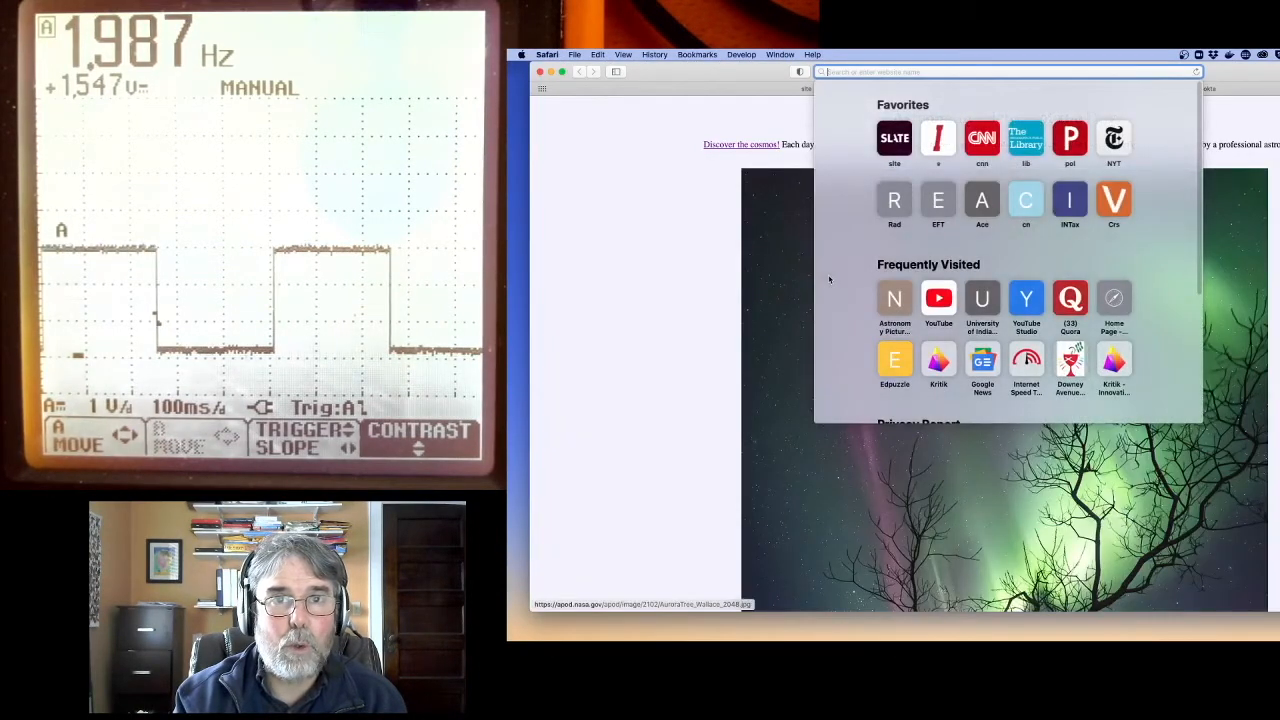
pyautogui.write('arduino atl')
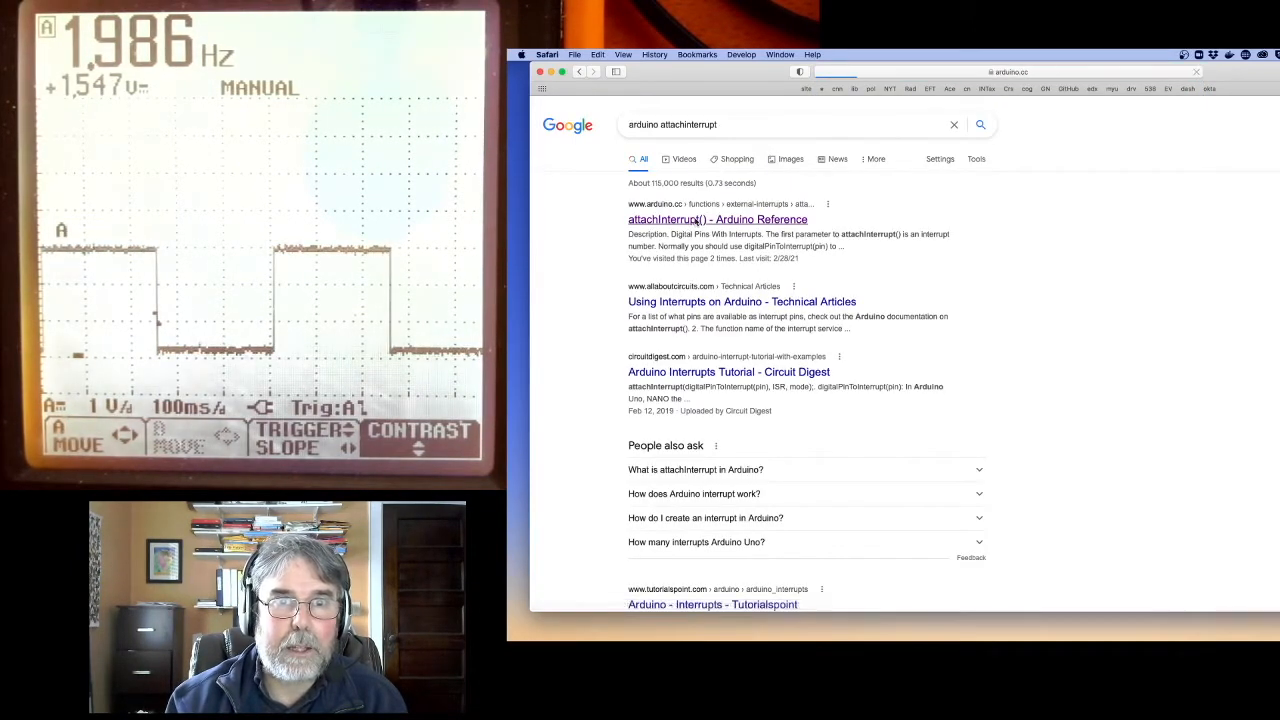
# Step: Read the attachInterrupt() Arduino Reference page through Notes, Syntax and Parameters
pyautogui.click(716, 218)
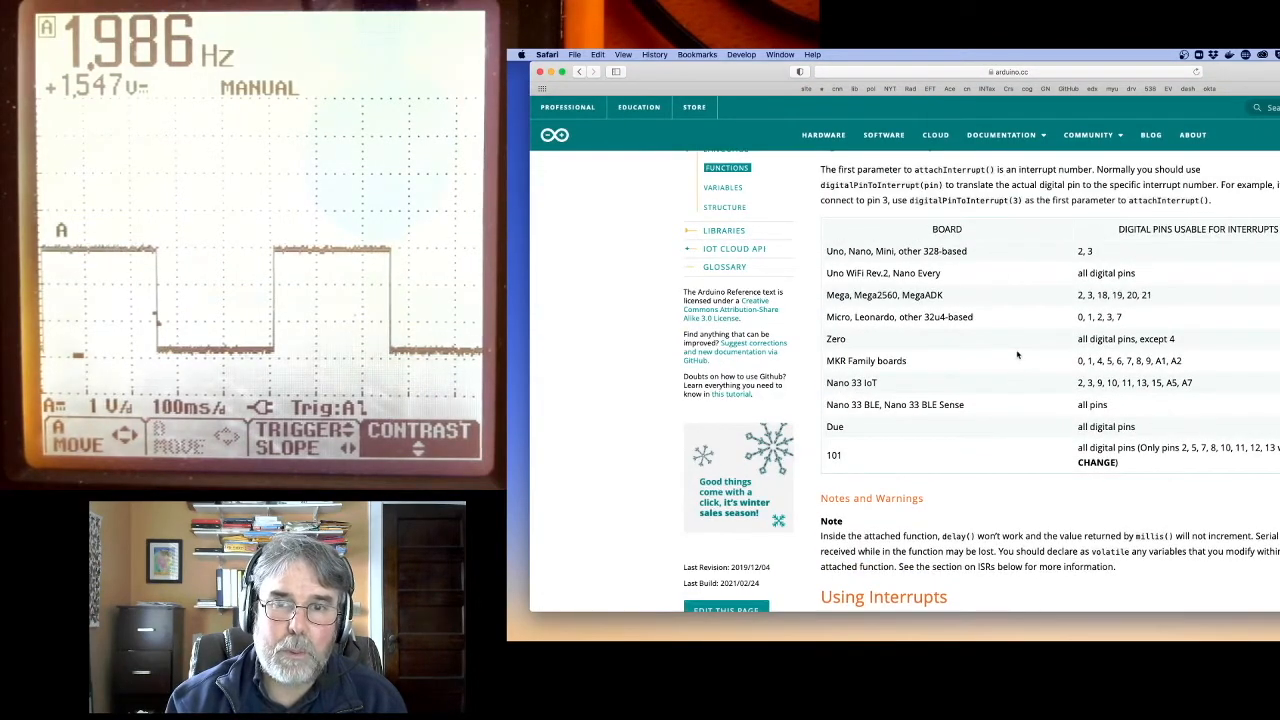
pyautogui.scroll(-3)
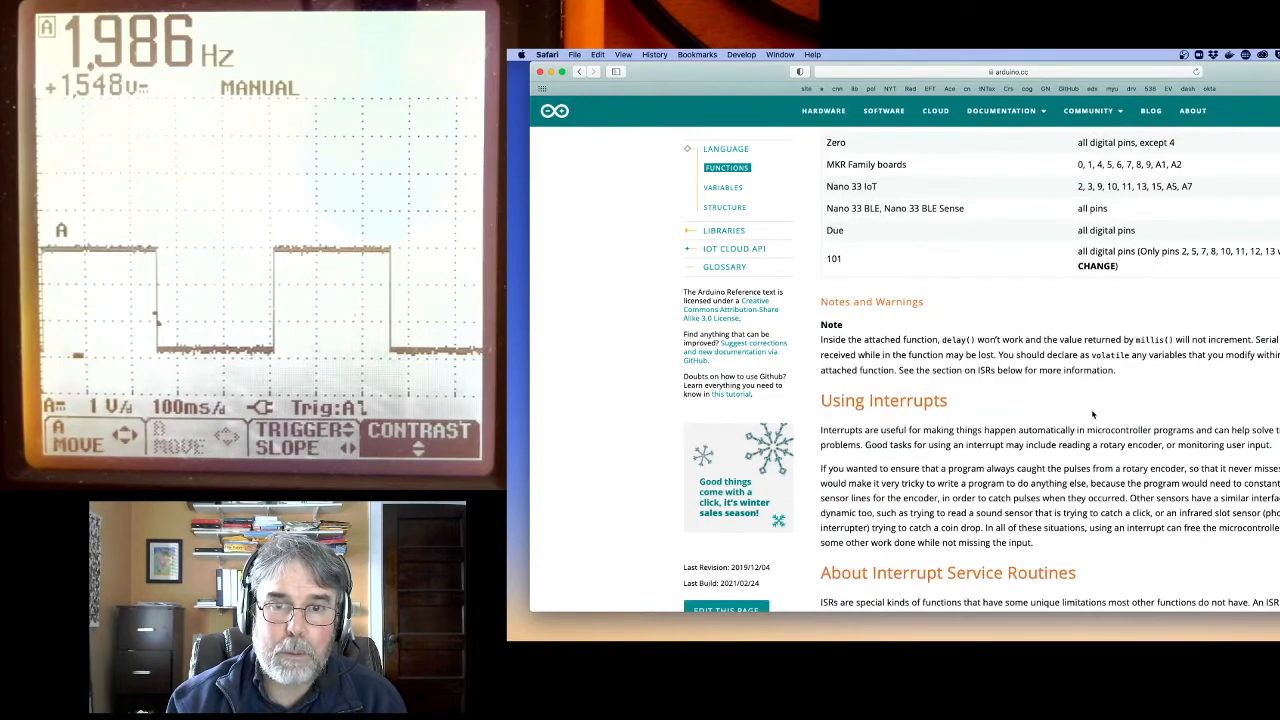
pyautogui.scroll(-3)
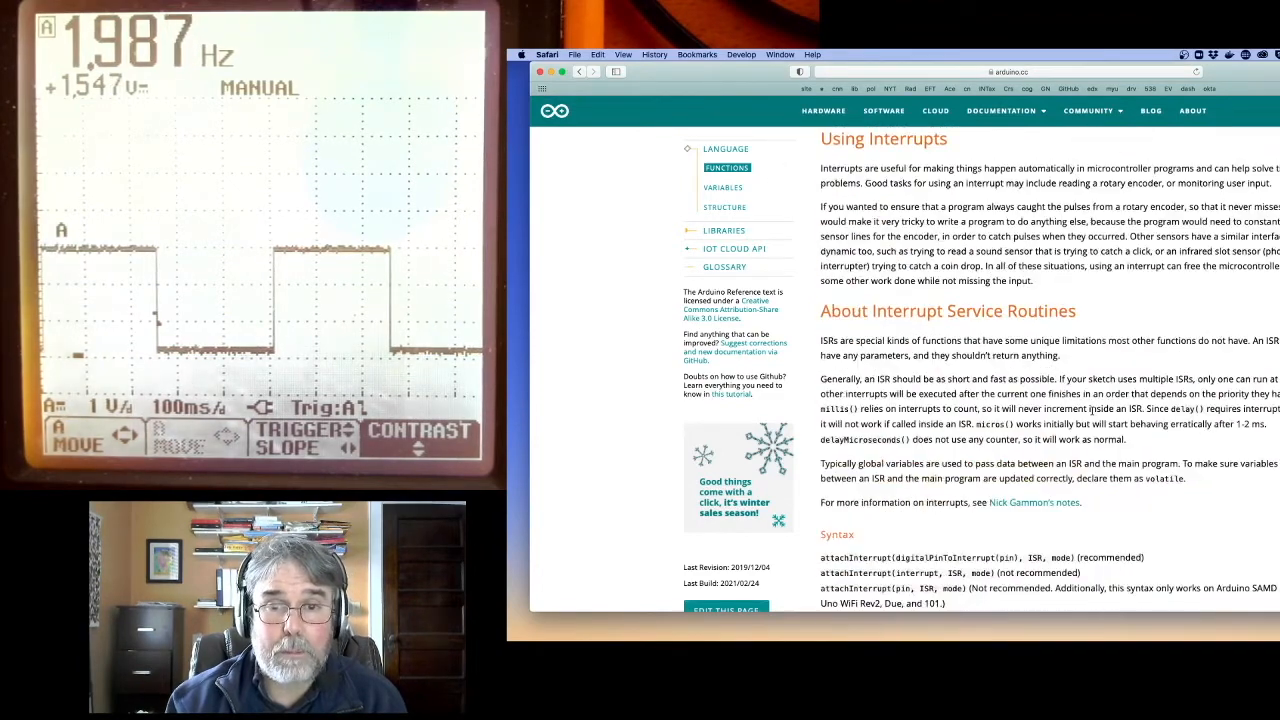
pyautogui.scroll(-3)
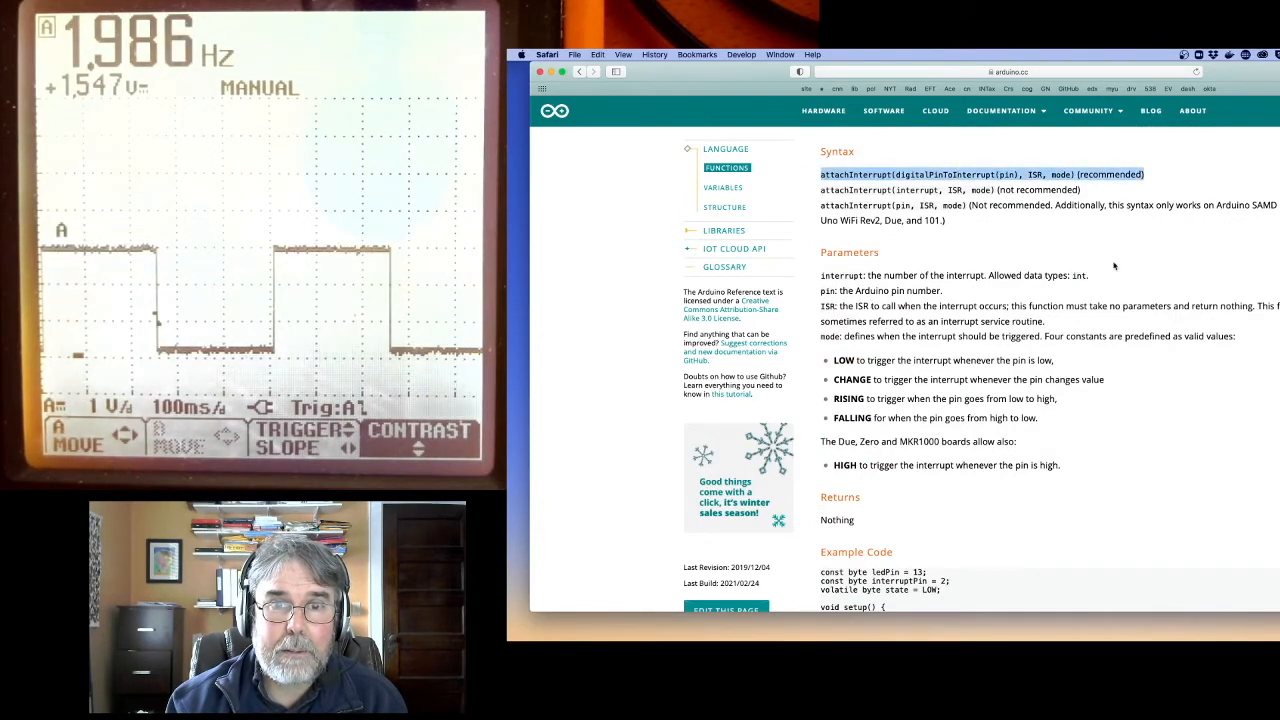
pyautogui.scroll(-3)
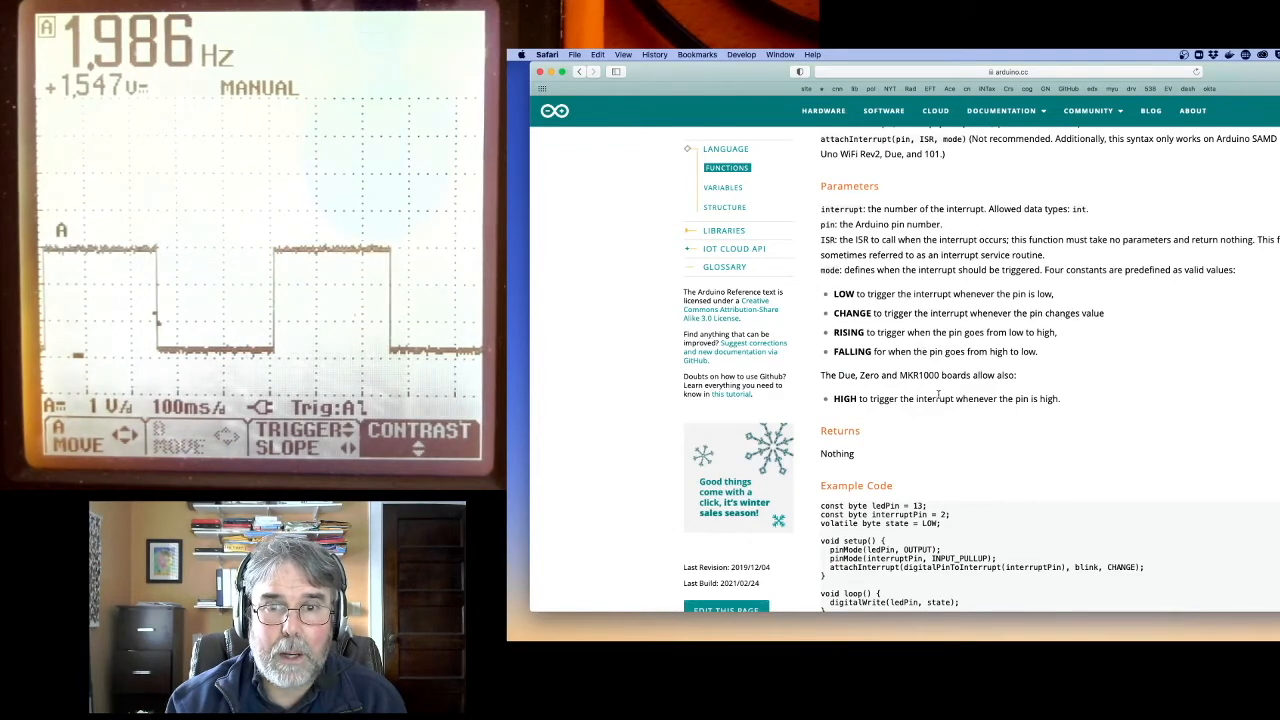
pyautogui.scroll(-3)
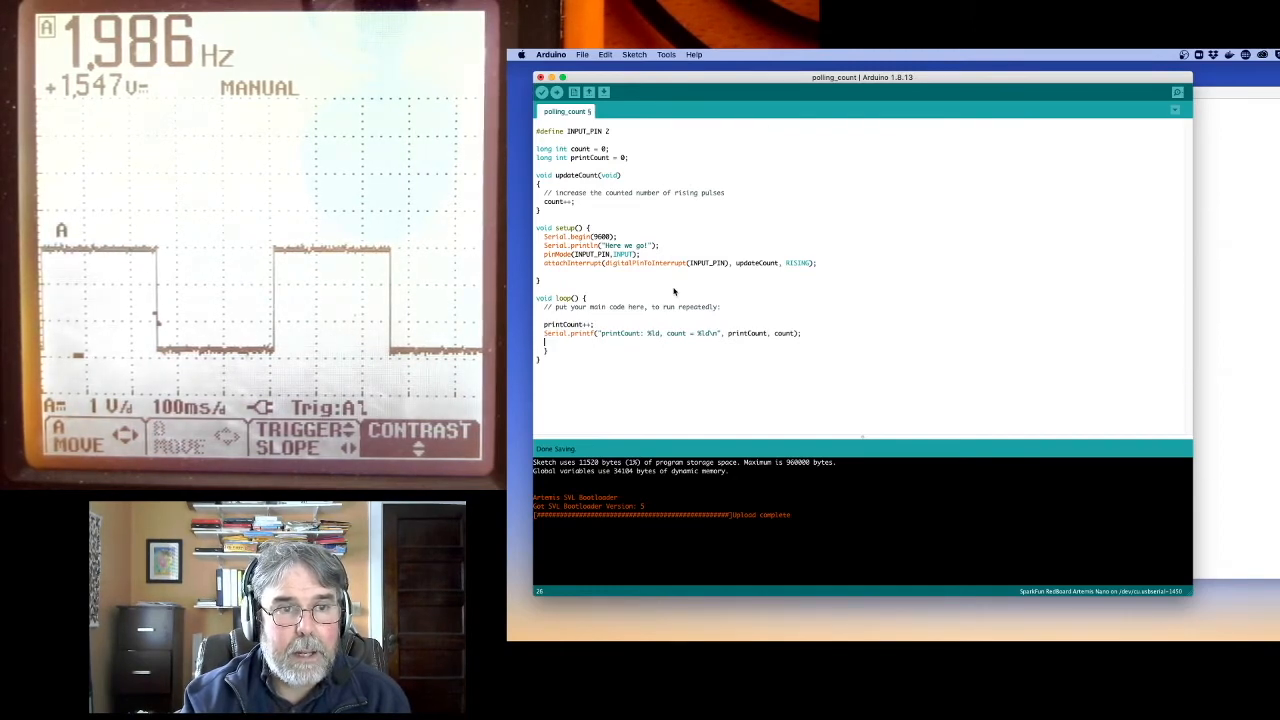
# Step: Add delay(1000); after the count print in loop() and compile the sketch
pyautogui.write('delay(1000);')
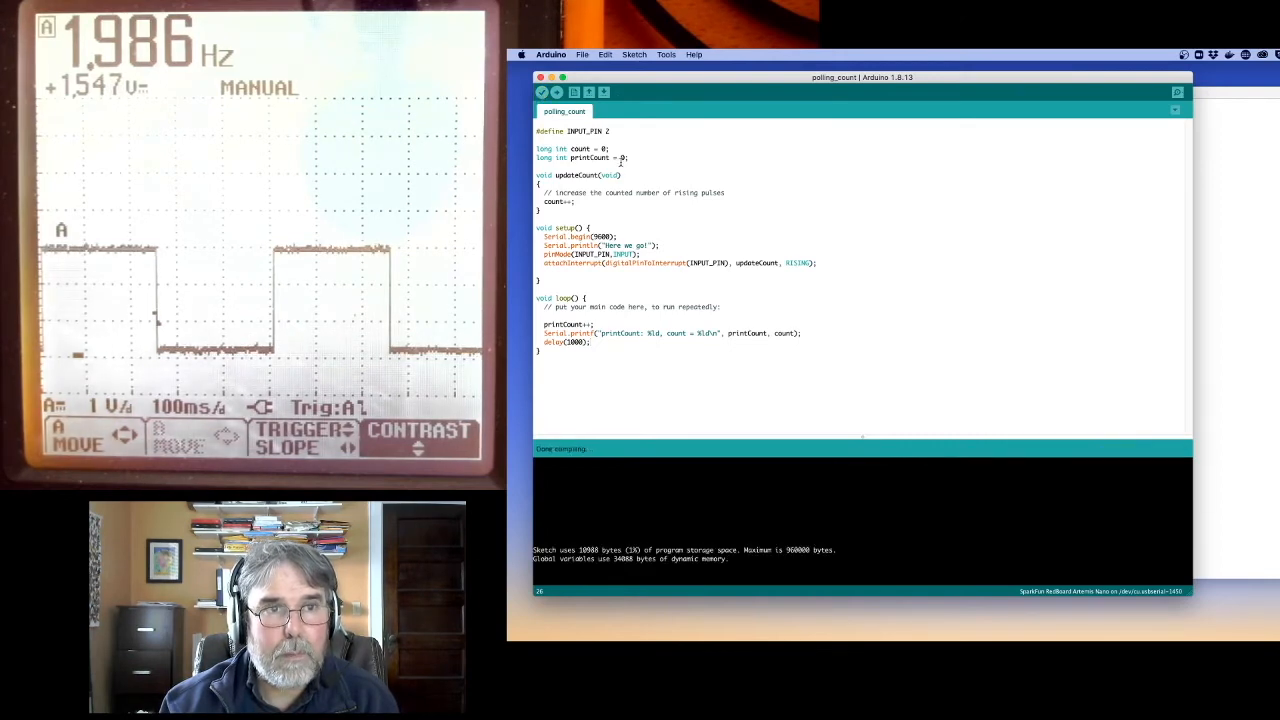
# Step: Upload the interrupt sketch and read 'Here we go!' with rising counts in the Serial Monitor
pyautogui.click(556, 92)
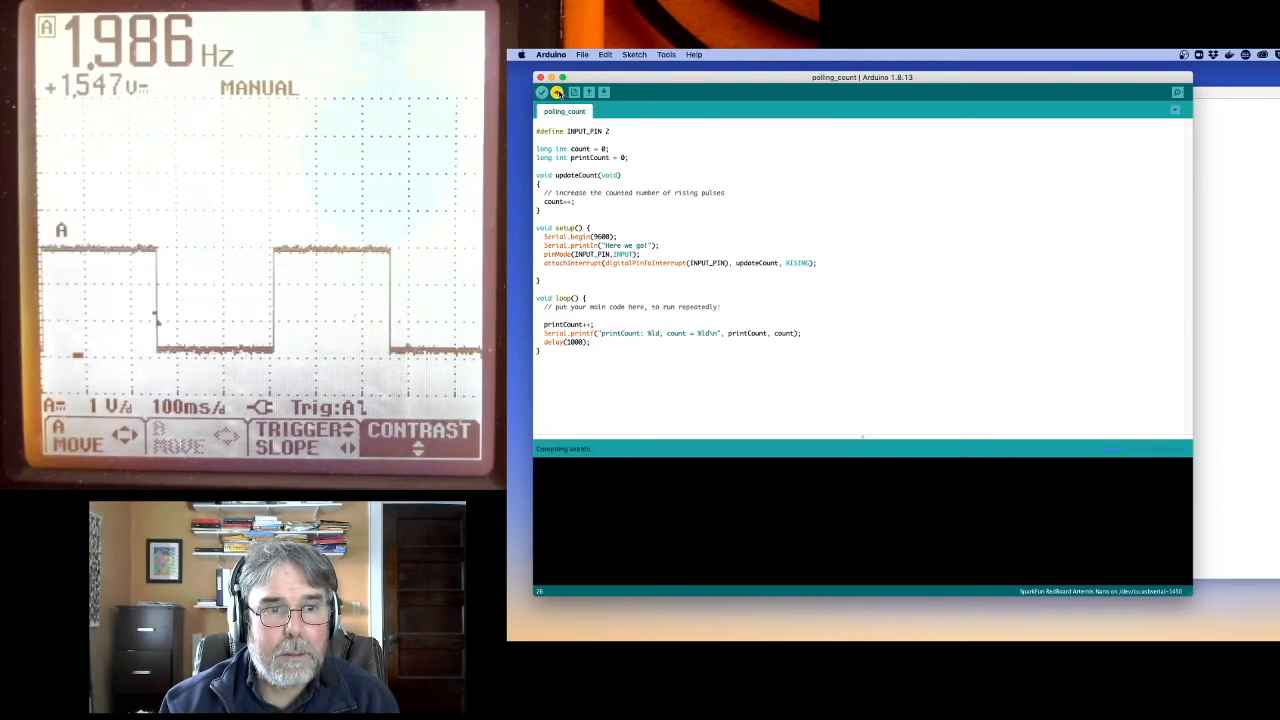
pyautogui.click(556, 92)
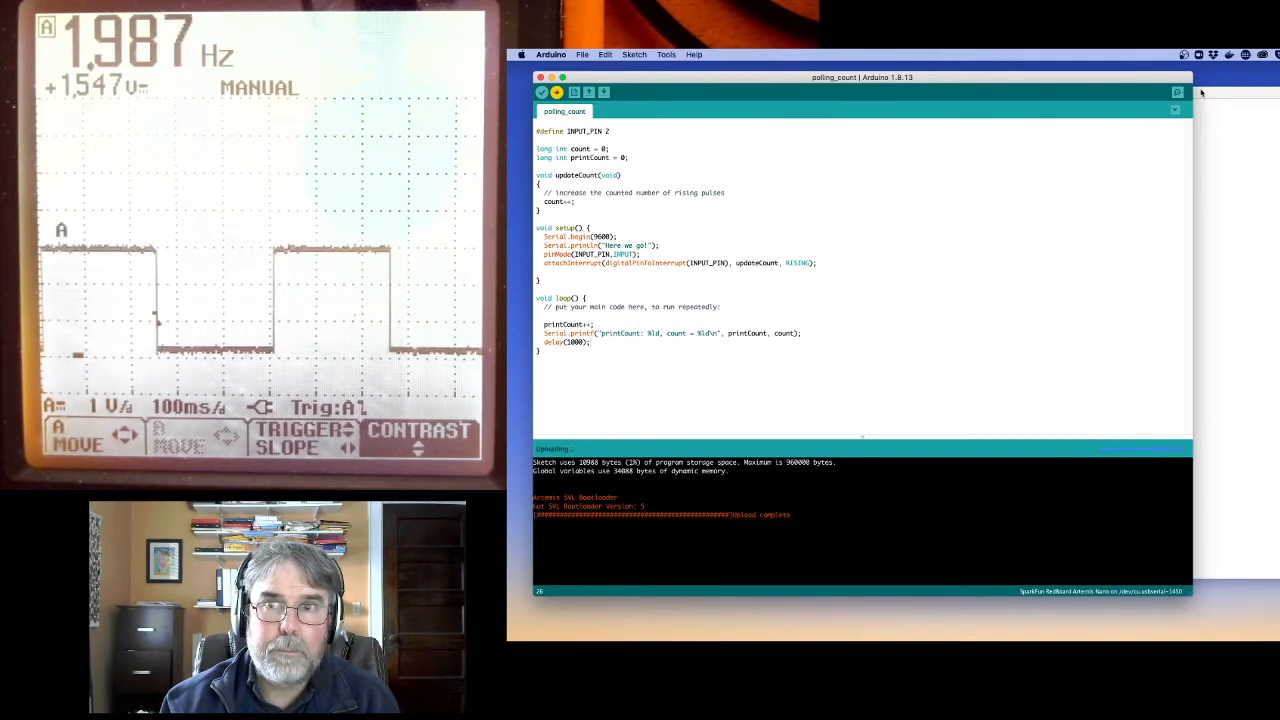
pyautogui.click(1176, 92)
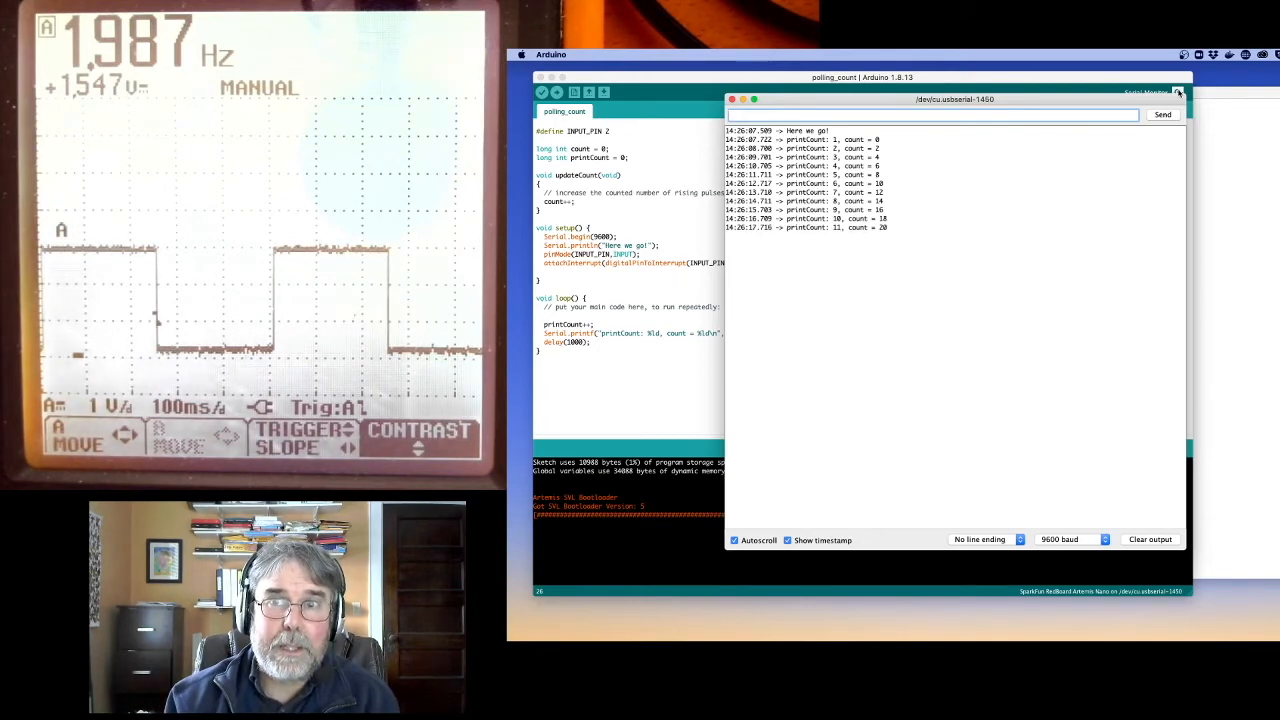
pyautogui.click(732, 100)
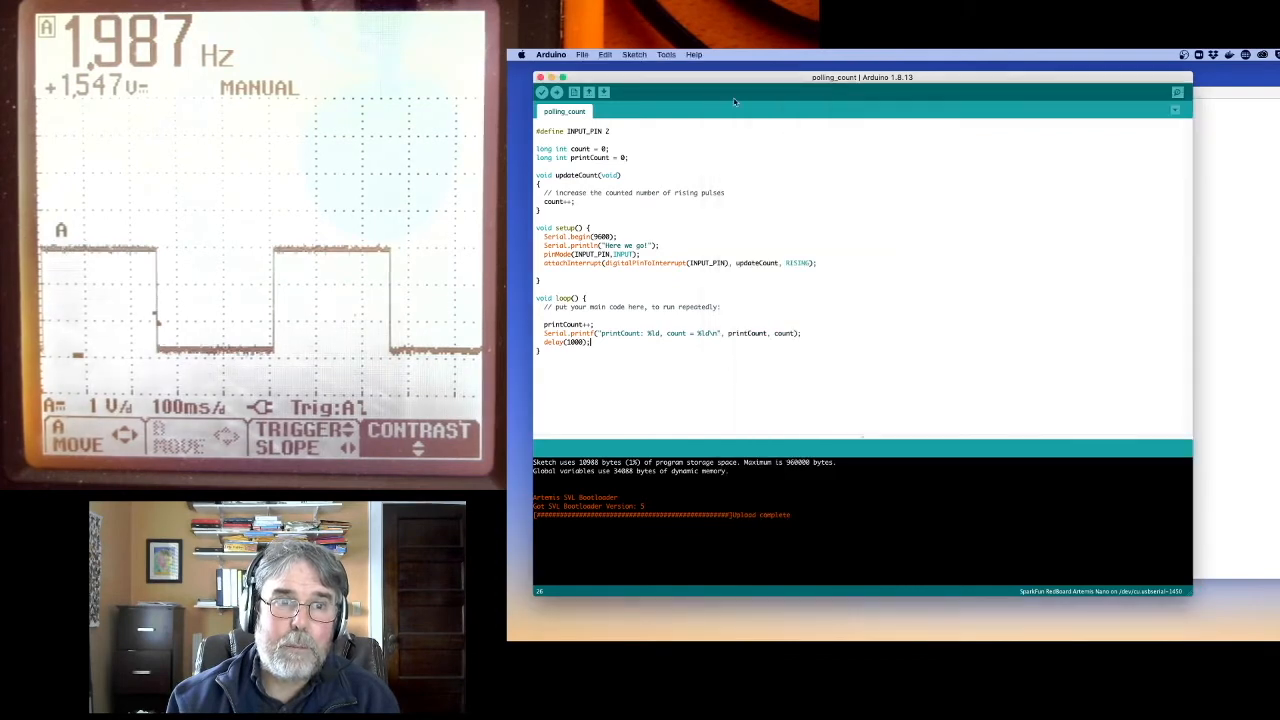
pyautogui.moveTo(804, 200)
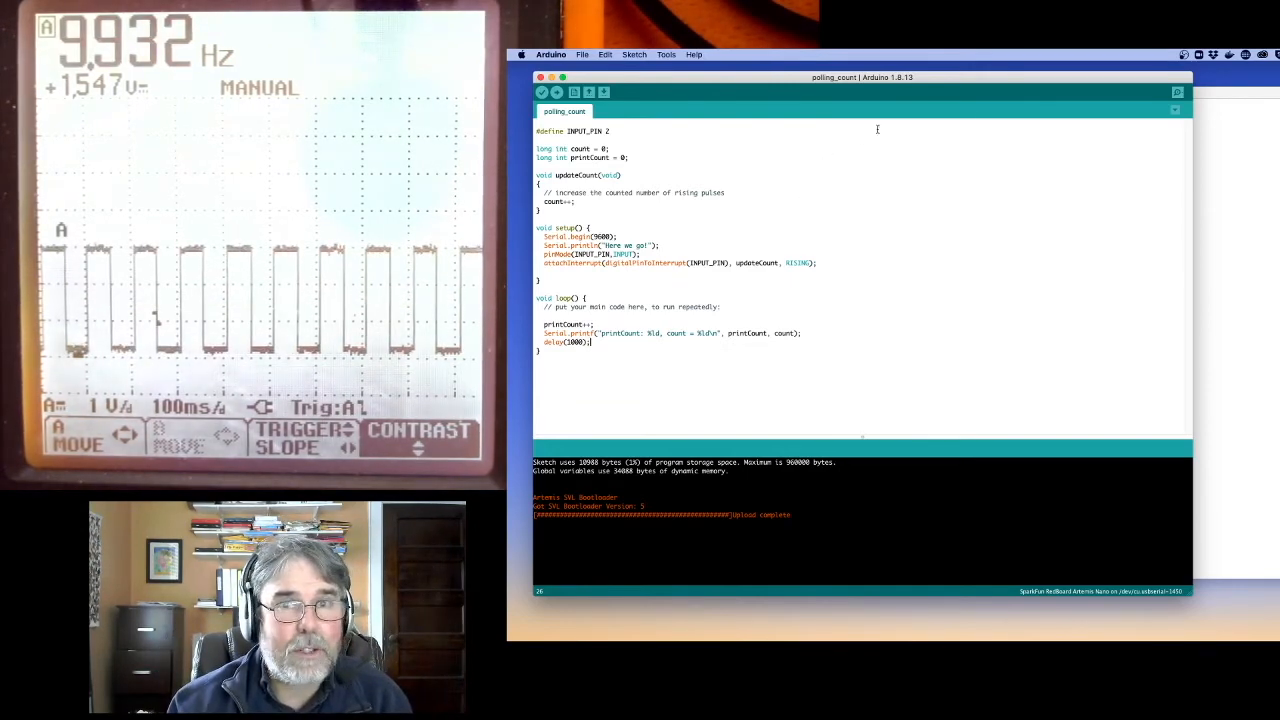
# Step: Watch the serial counts climb into the hundreds as the signal rises to about 10 Hz and beyond
pyautogui.click(1176, 92)
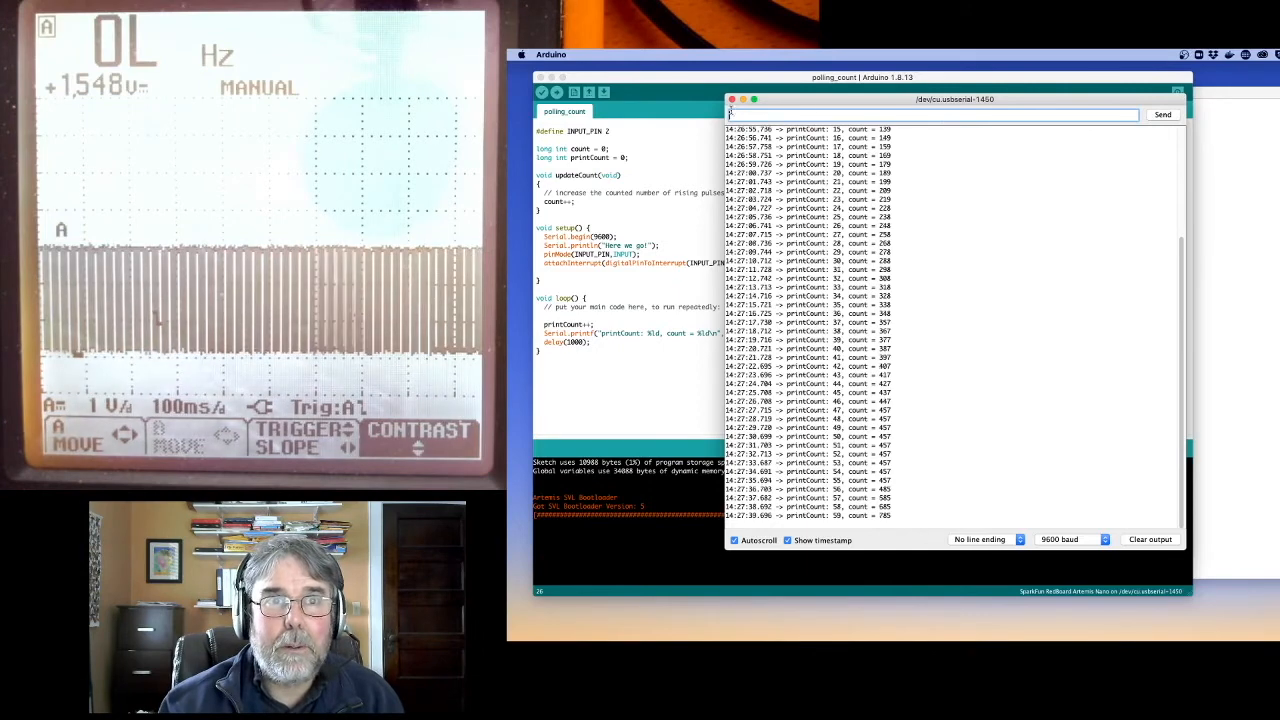
# Step: Close the Serial Monitor and return to the polling_count sketch editor
pyautogui.click(730, 100)
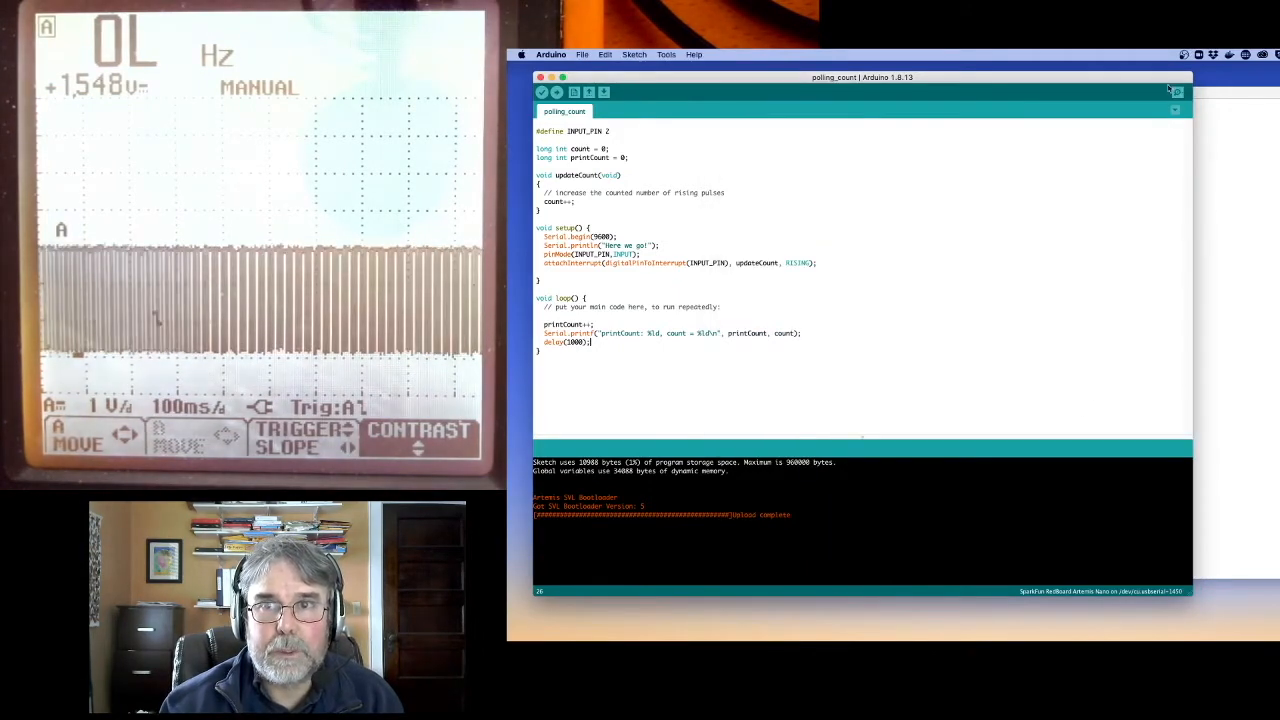
pyautogui.click(1176, 92)
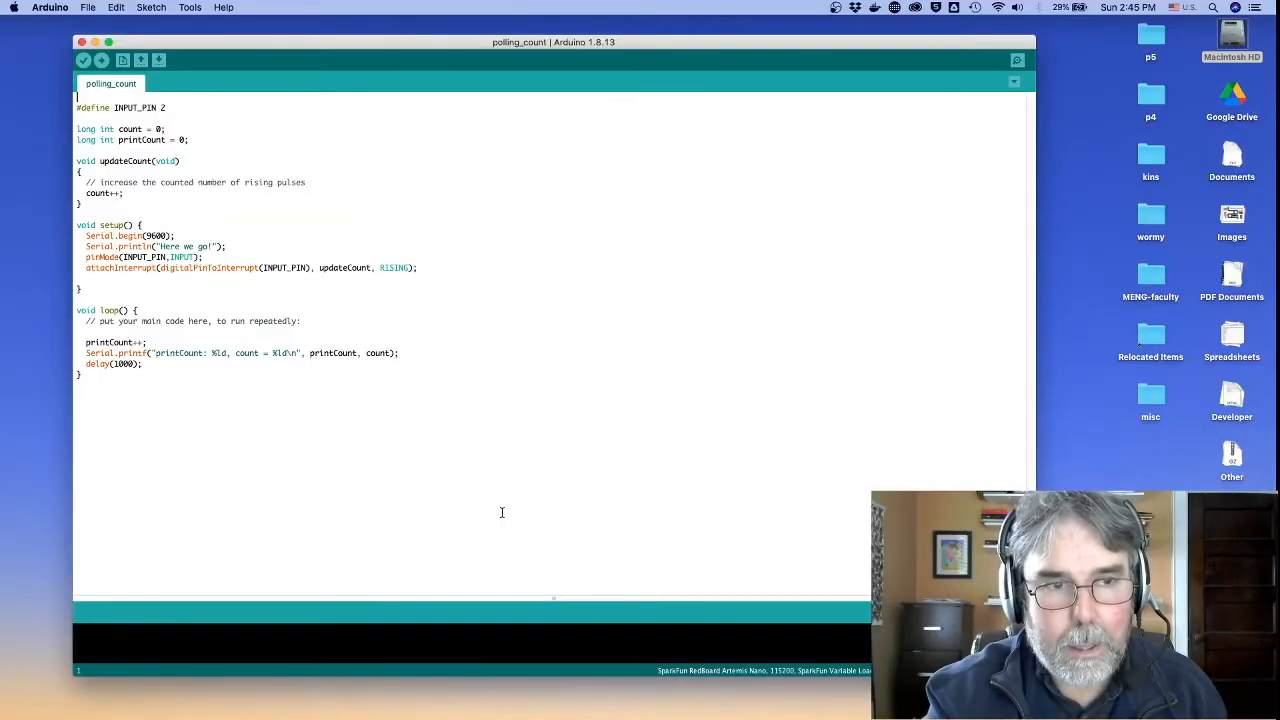
pyautogui.moveTo(352, 236)
pyautogui.write('volatile ')
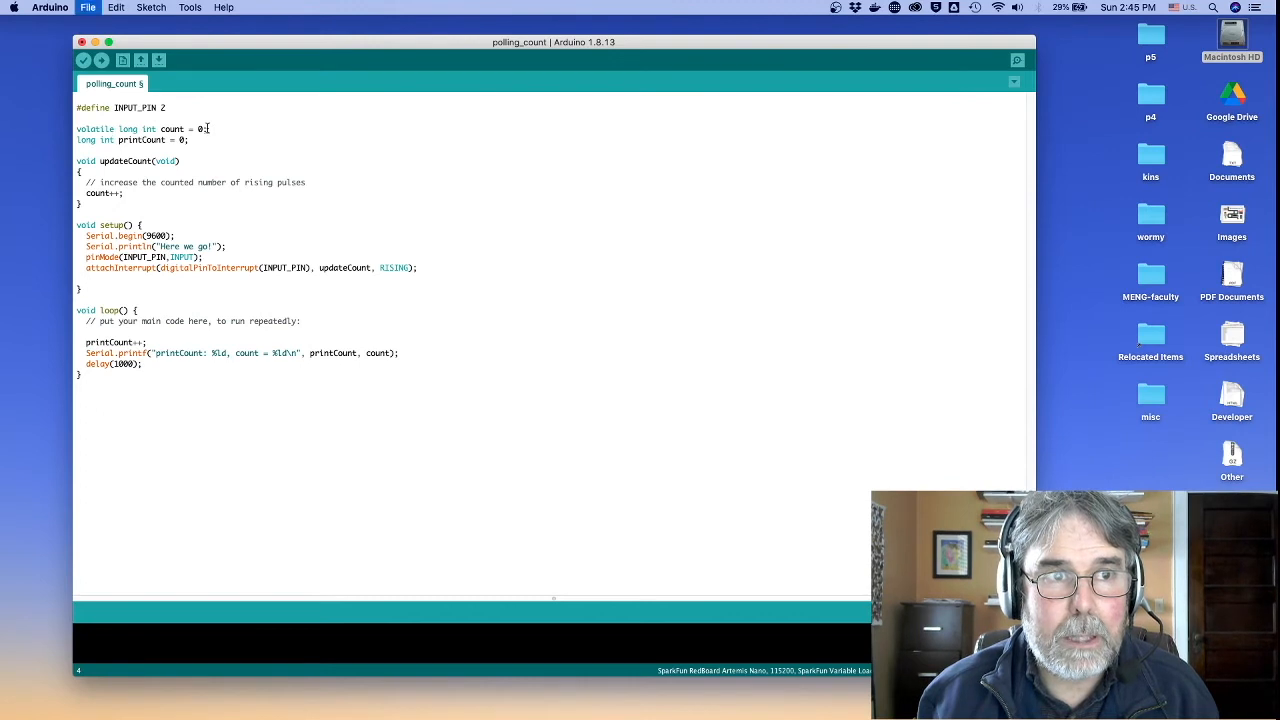
# Step: Declare count as volatile long int and save the sketch
pyautogui.press('cmd+s')
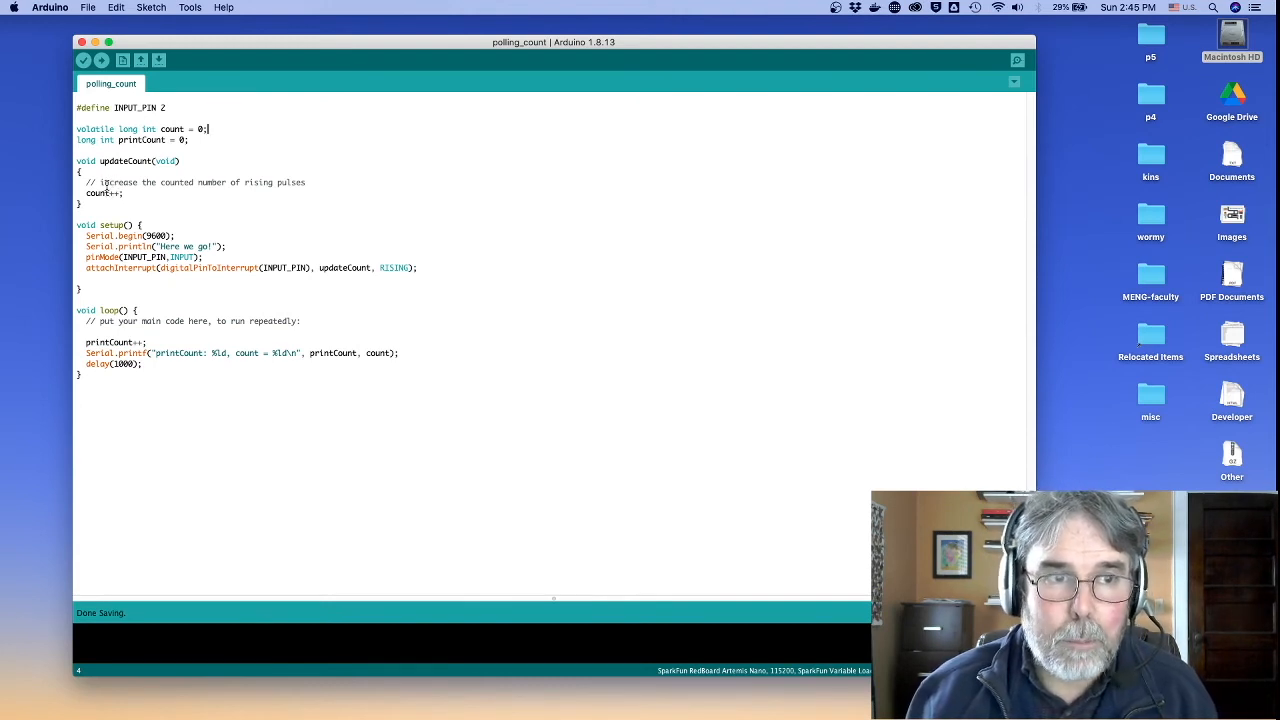
pyautogui.moveTo(172, 222)
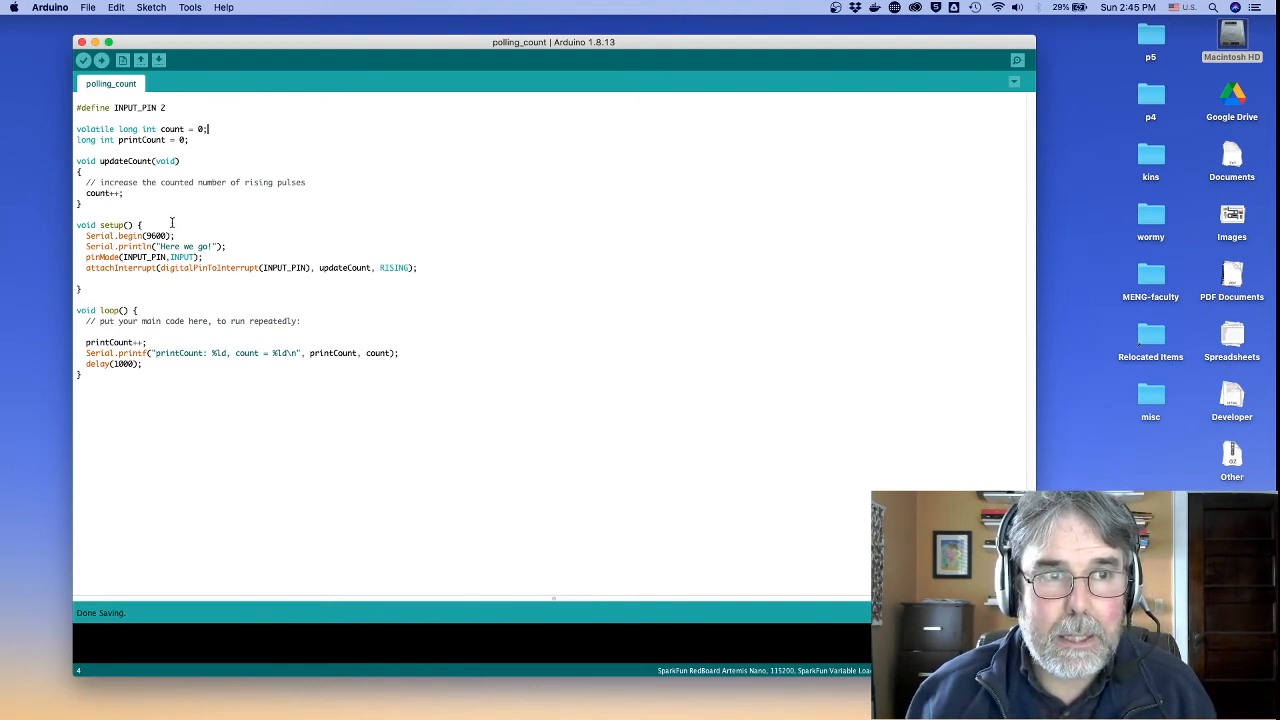